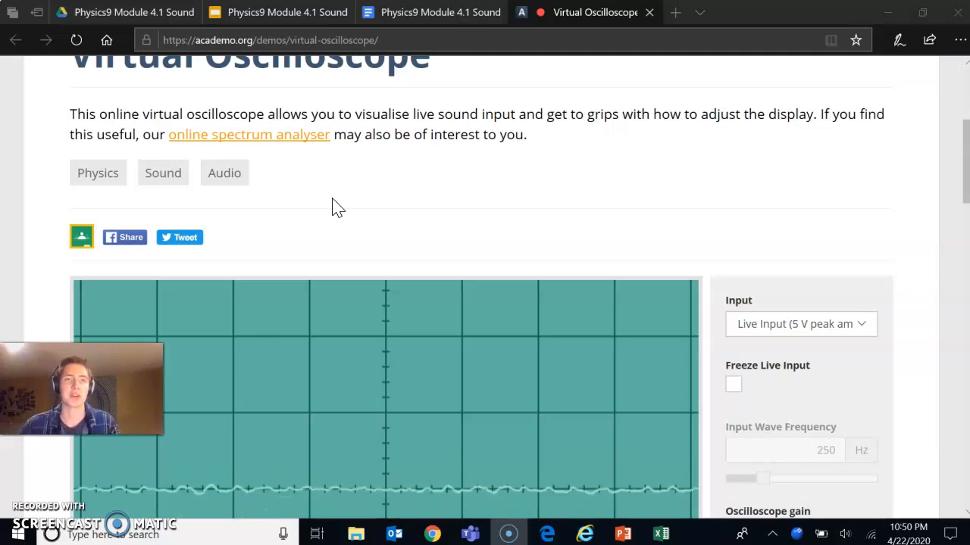
- Confirm in the site permissions panel that academo.org may use the microphone
scroll(up, 3)
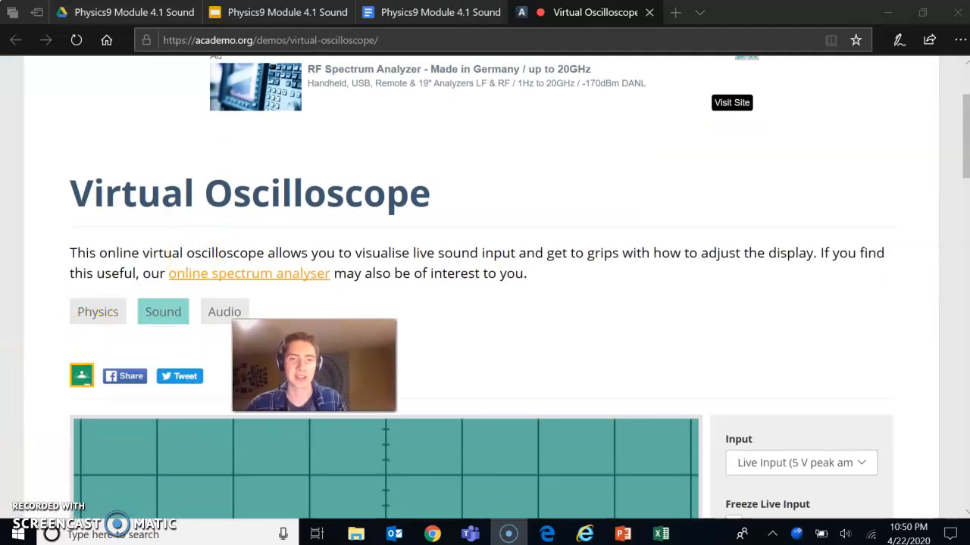
drag(313, 365, 809, 317)
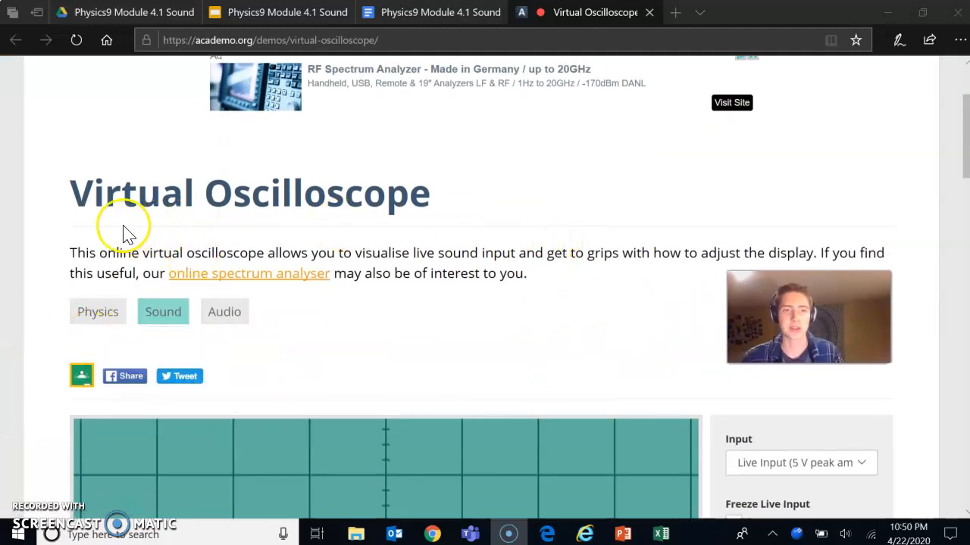
mouse_move(473, 184)
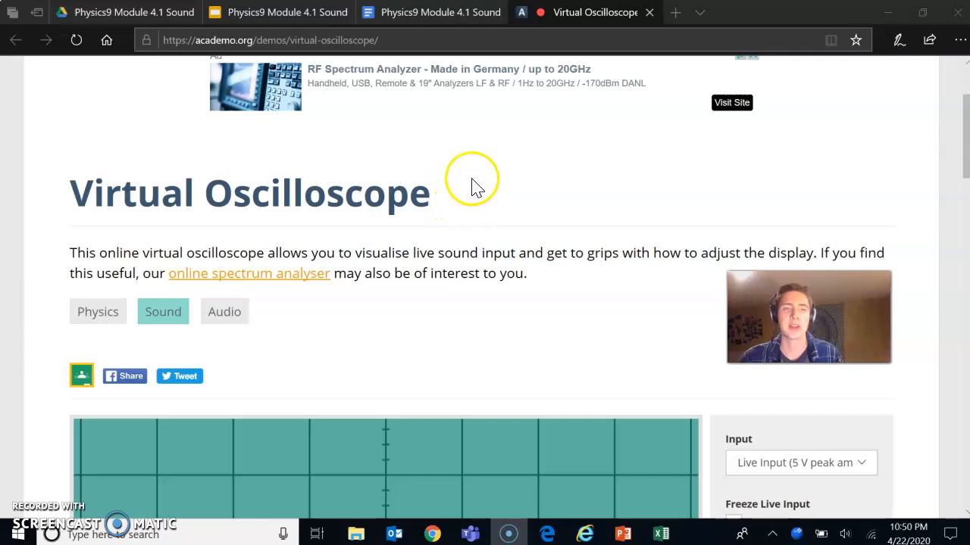
mouse_move(640, 206)
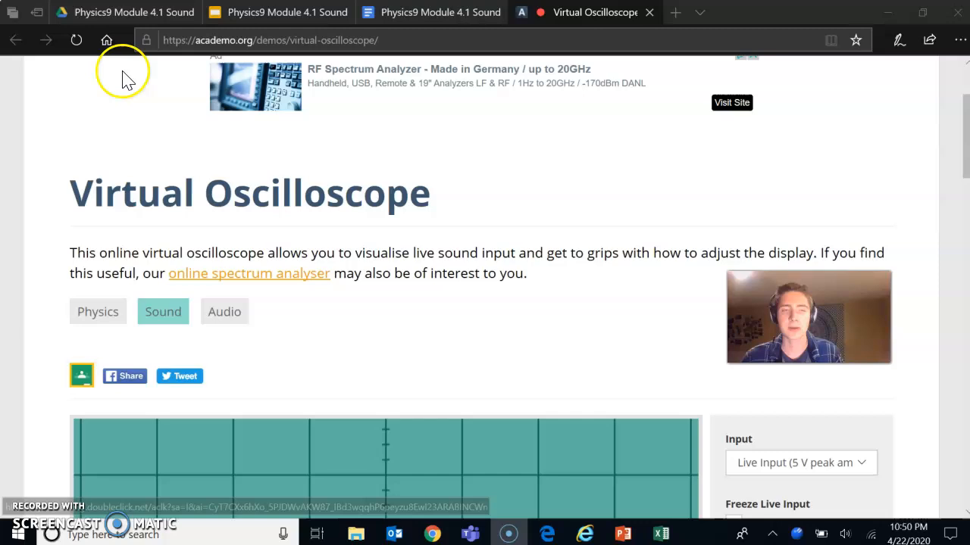
mouse_move(144, 43)
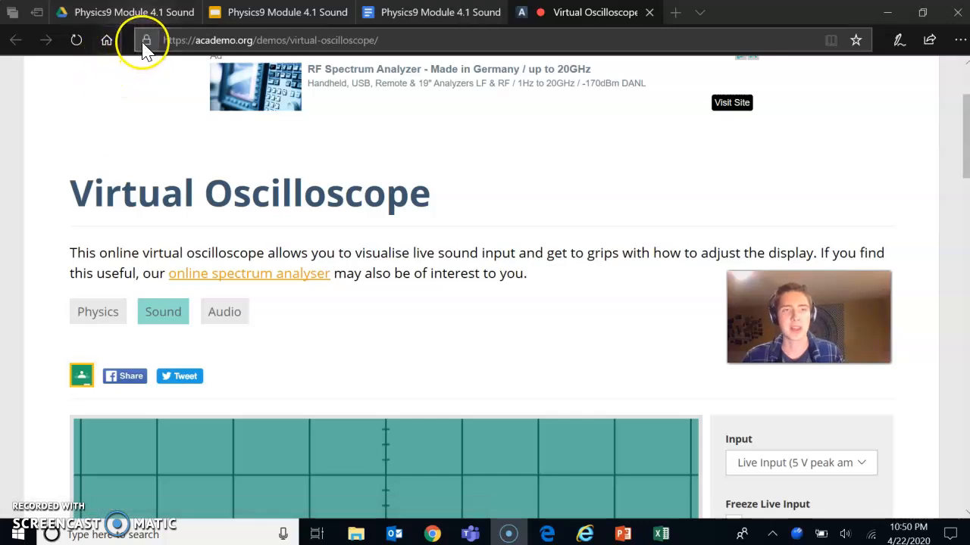
click(143, 40)
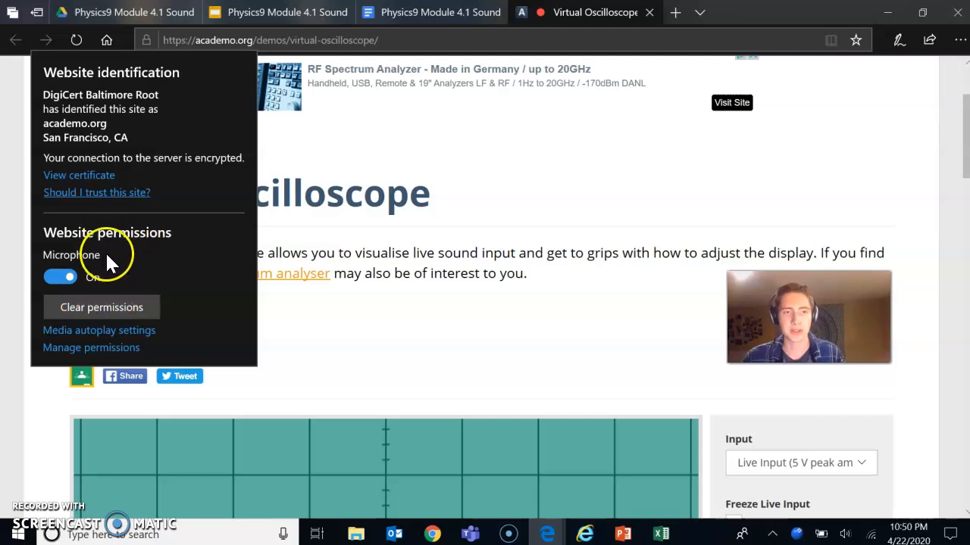
click(61, 276)
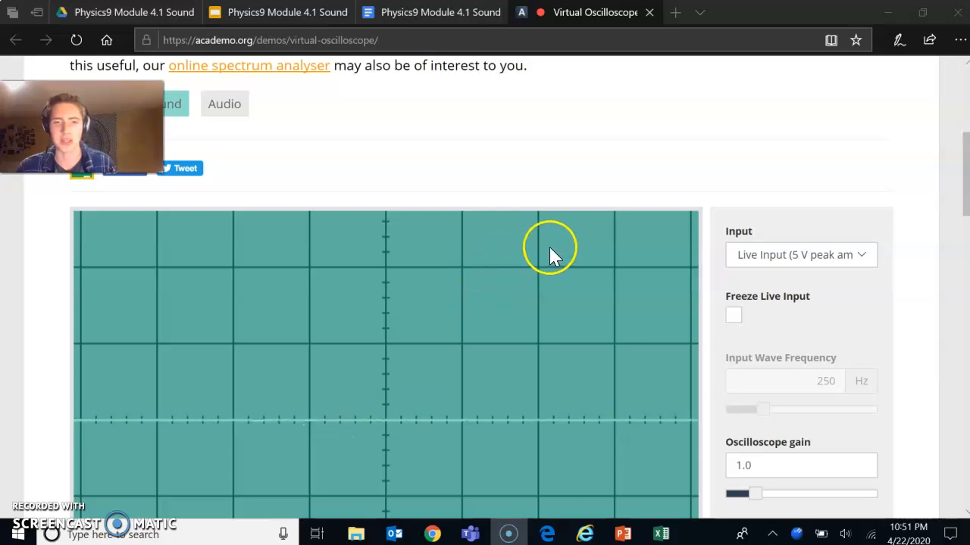
- Toggle Freeze Live Input a few times, ending with a whistle waveform frozen on screen
scroll(down, 3)
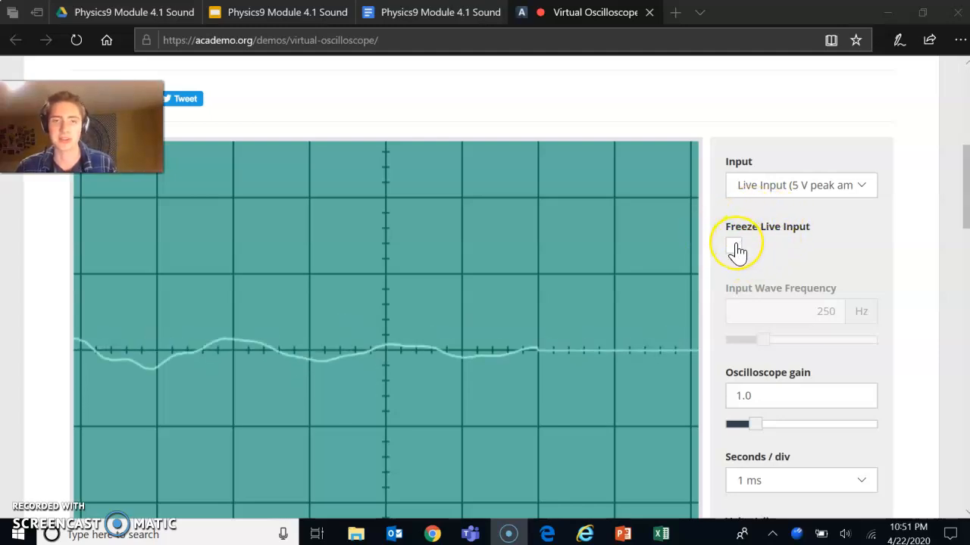
click(736, 250)
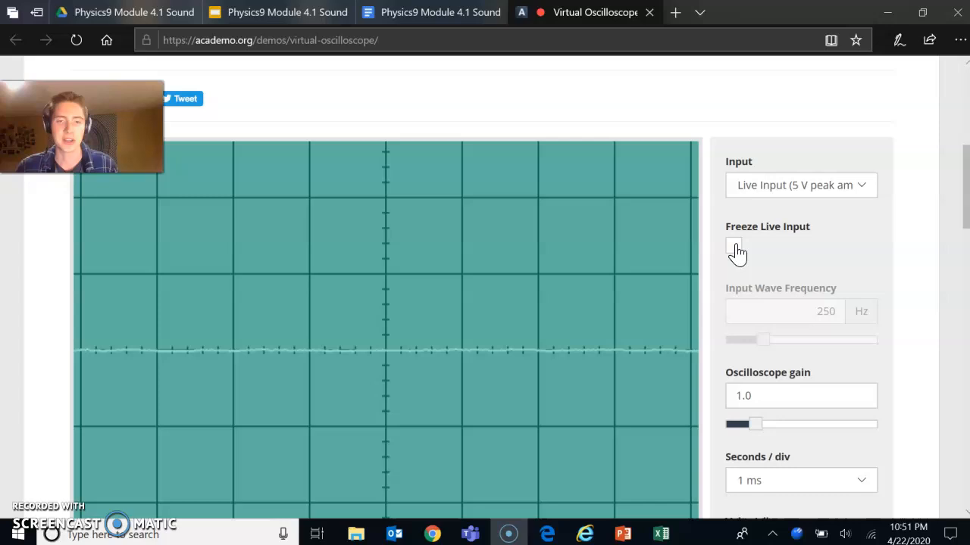
click(733, 246)
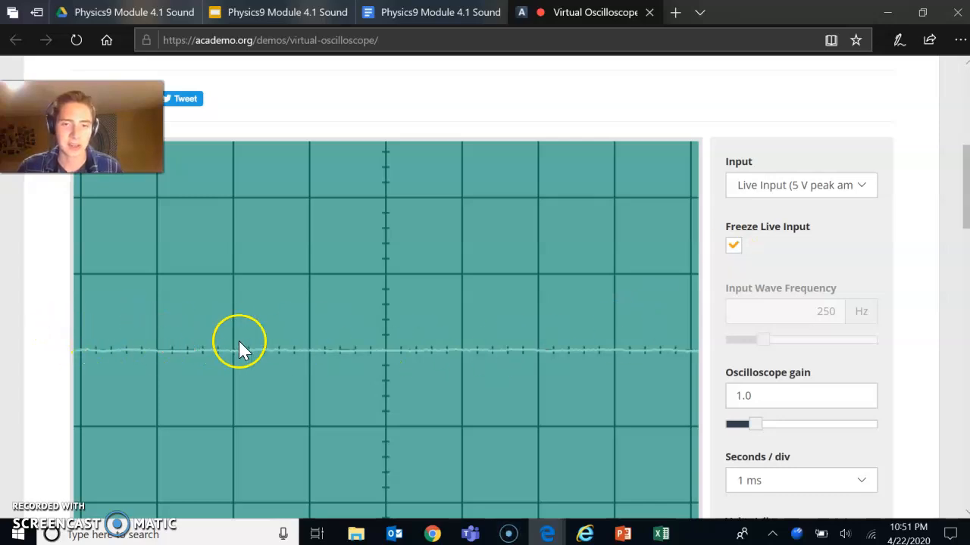
click(733, 246)
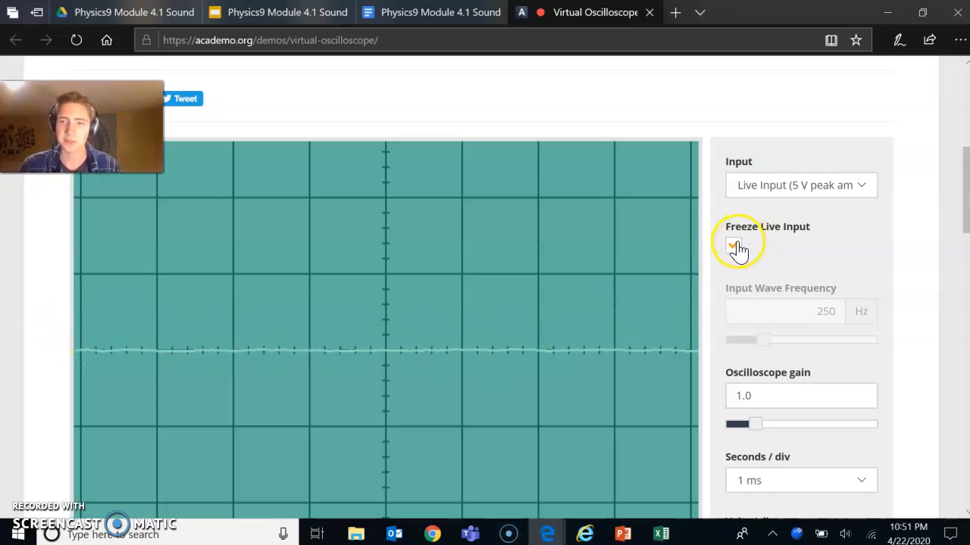
click(733, 248)
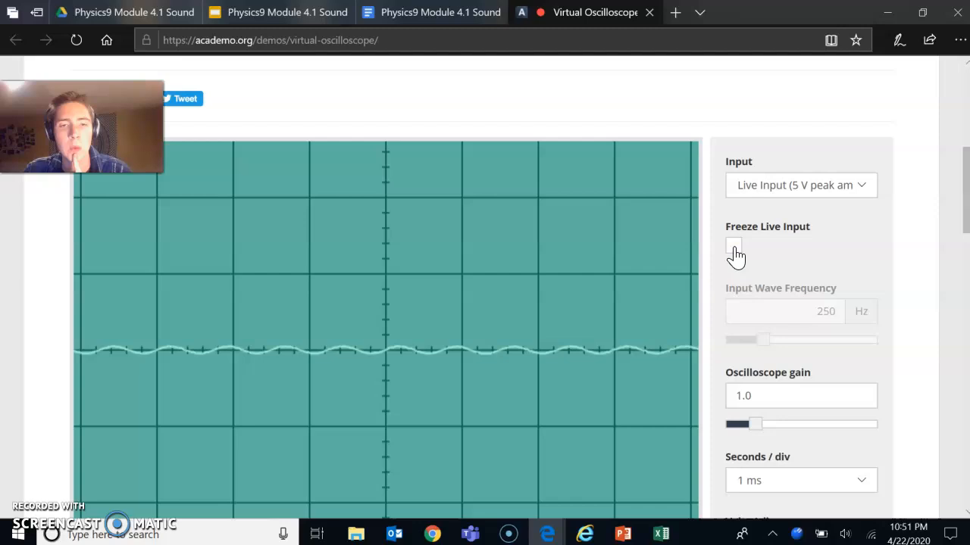
click(733, 245)
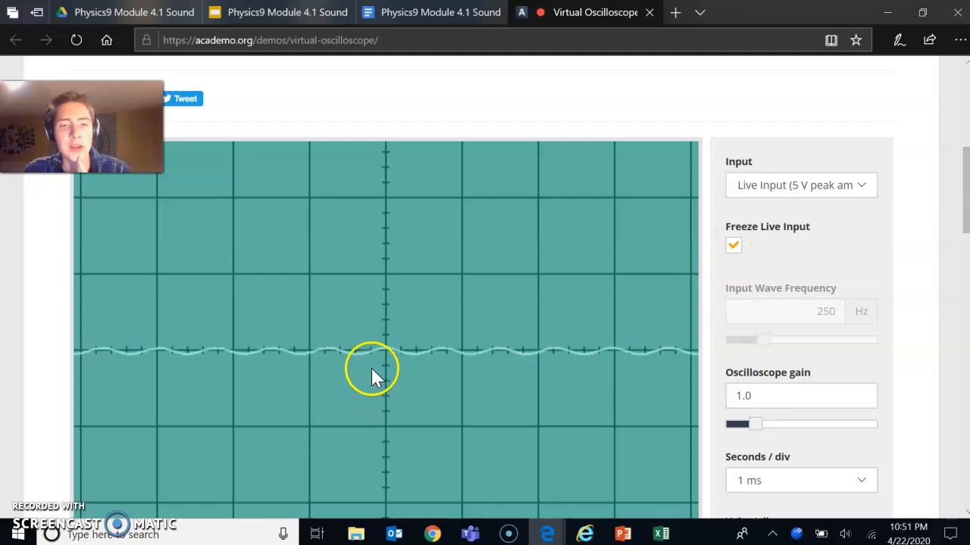
mouse_move(389, 365)
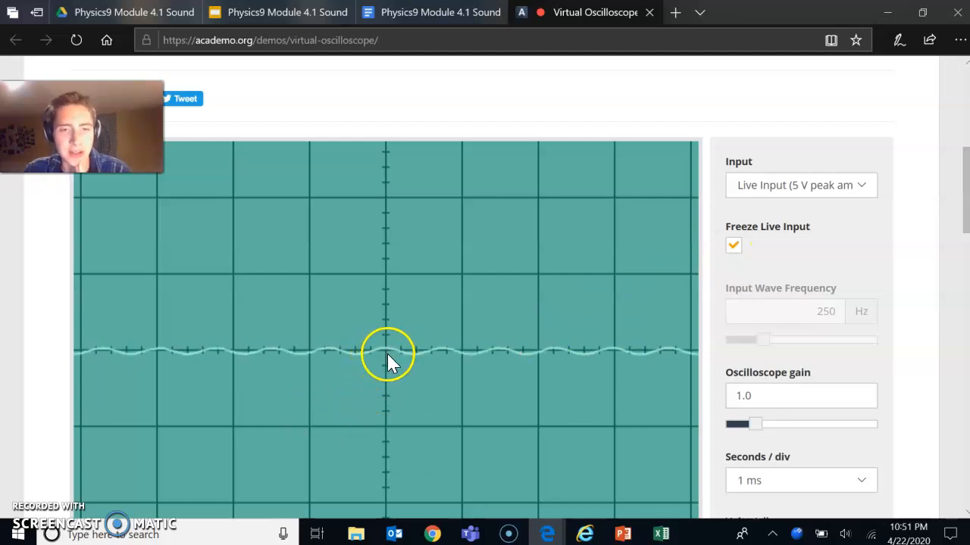
mouse_move(466, 320)
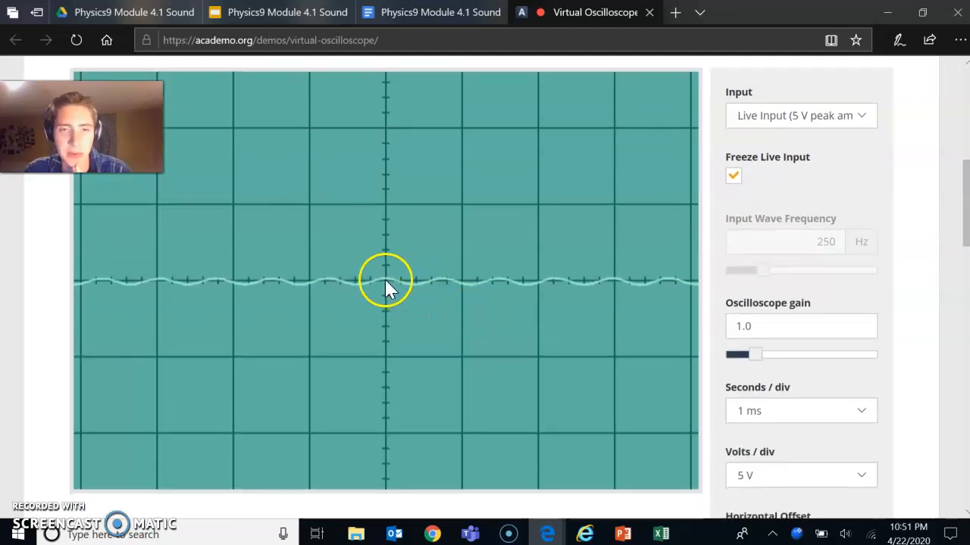
mouse_move(424, 295)
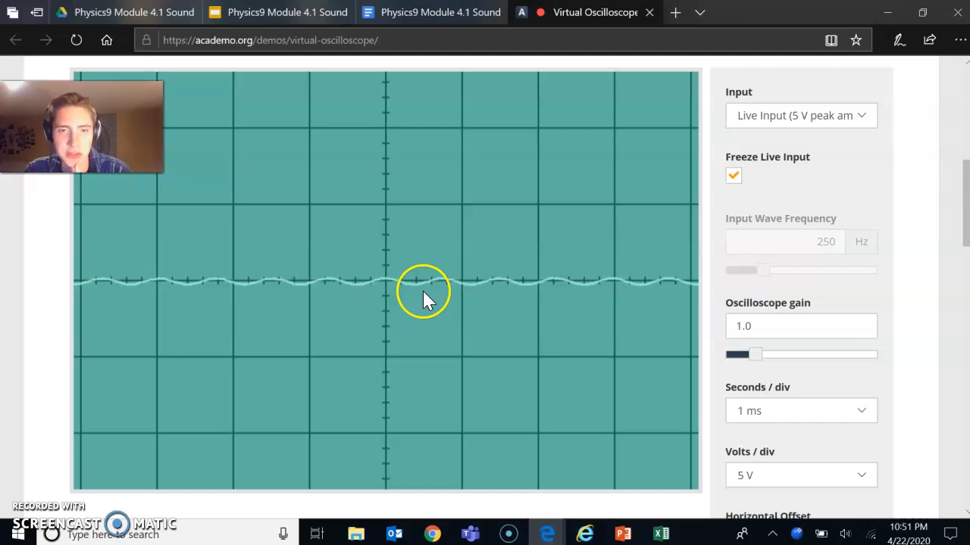
mouse_move(403, 330)
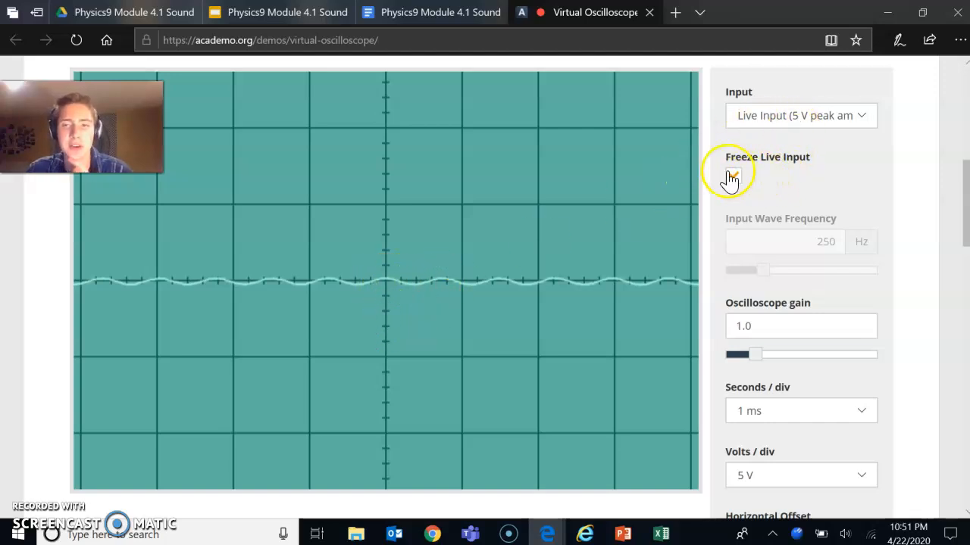
click(733, 176)
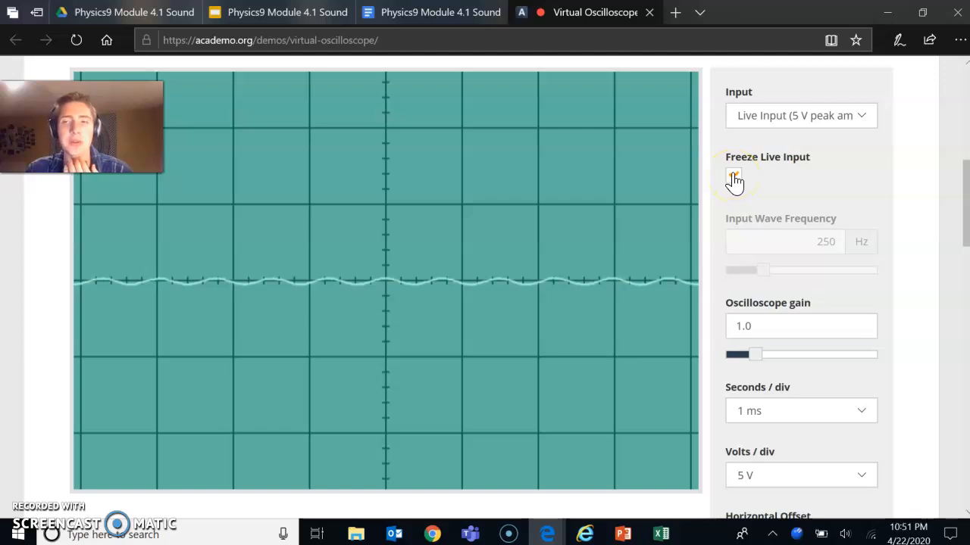
click(732, 177)
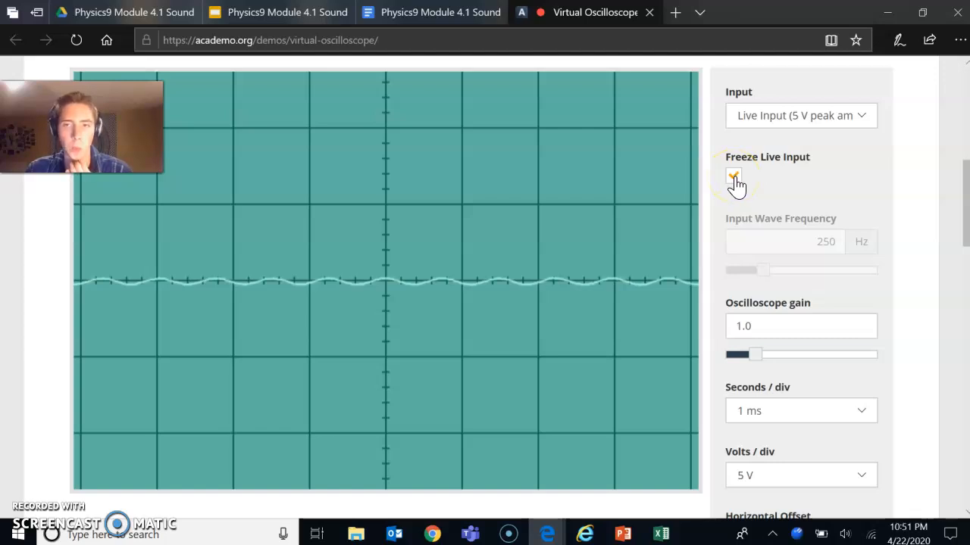
click(734, 178)
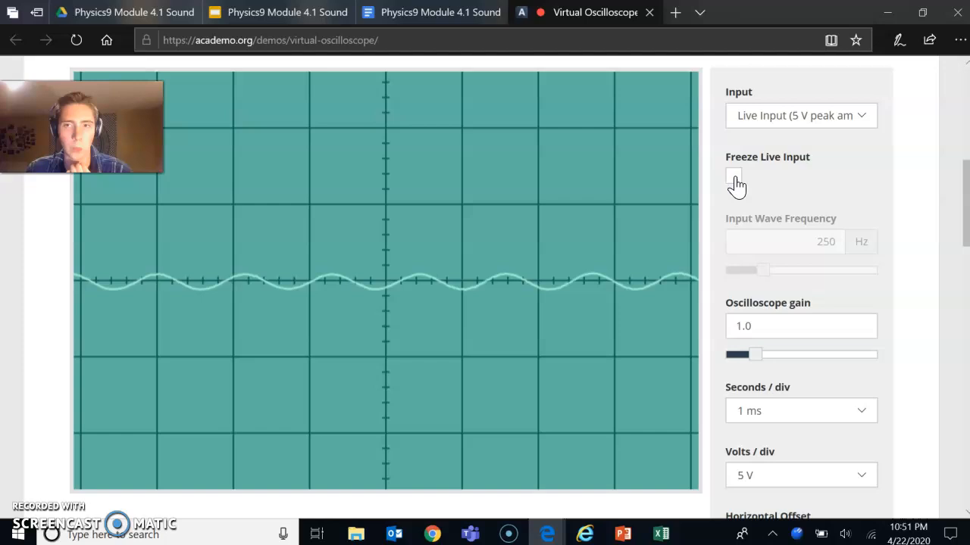
click(734, 176)
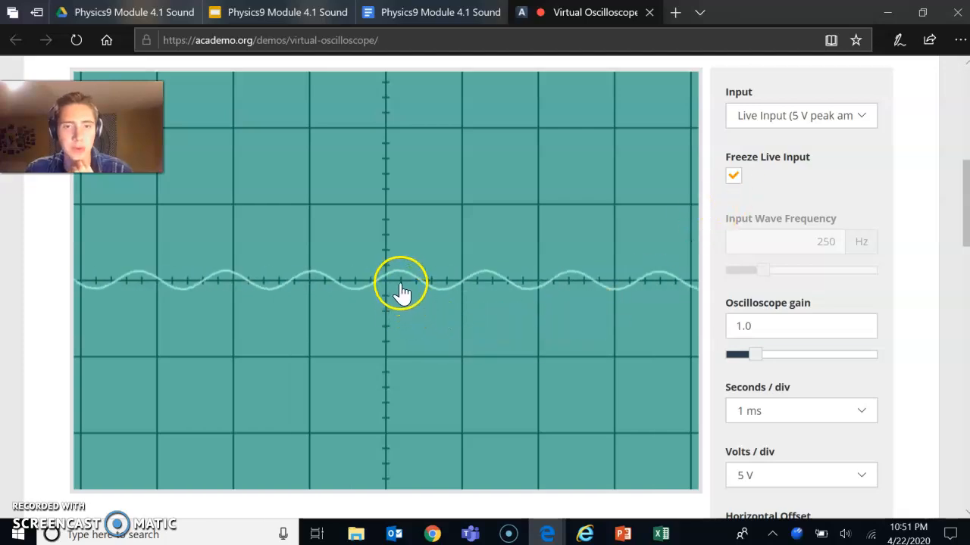
mouse_move(427, 291)
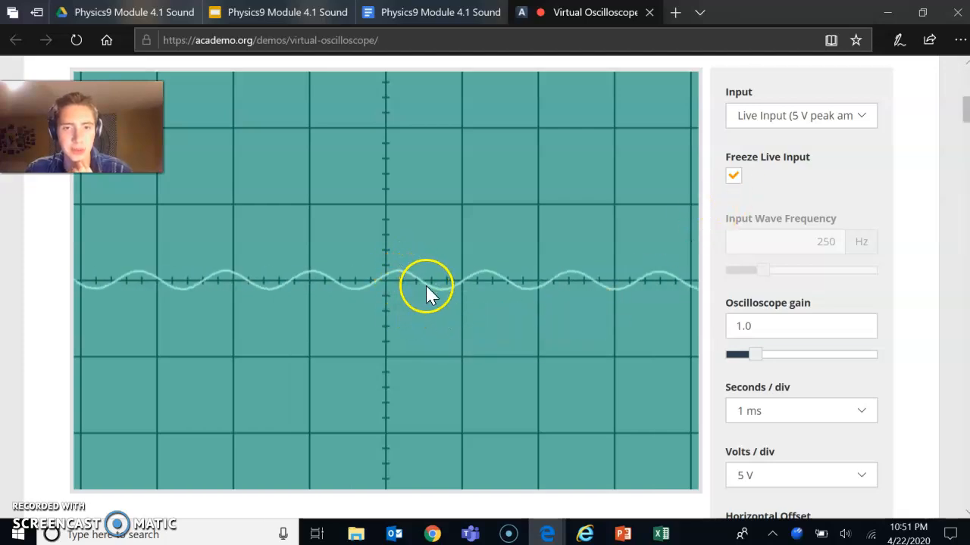
mouse_move(483, 282)
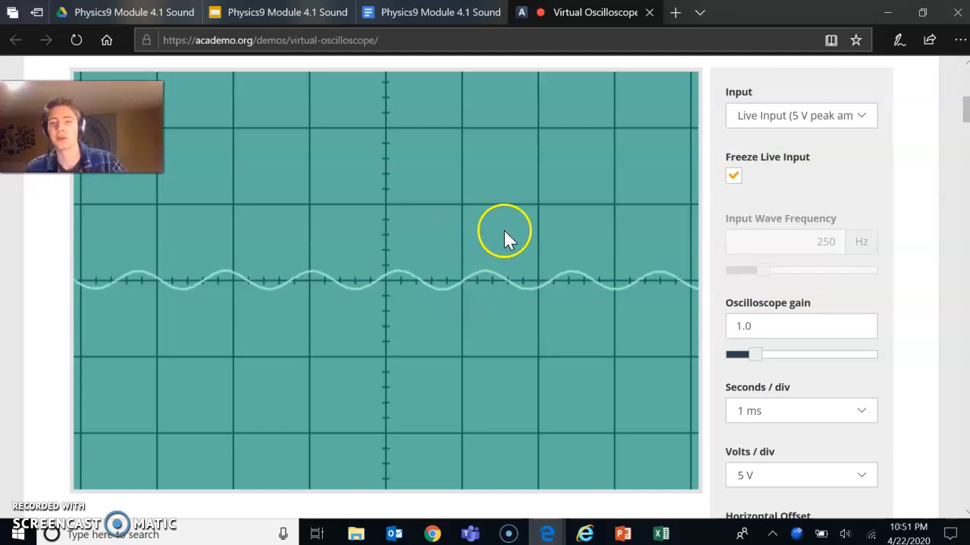
mouse_move(509, 225)
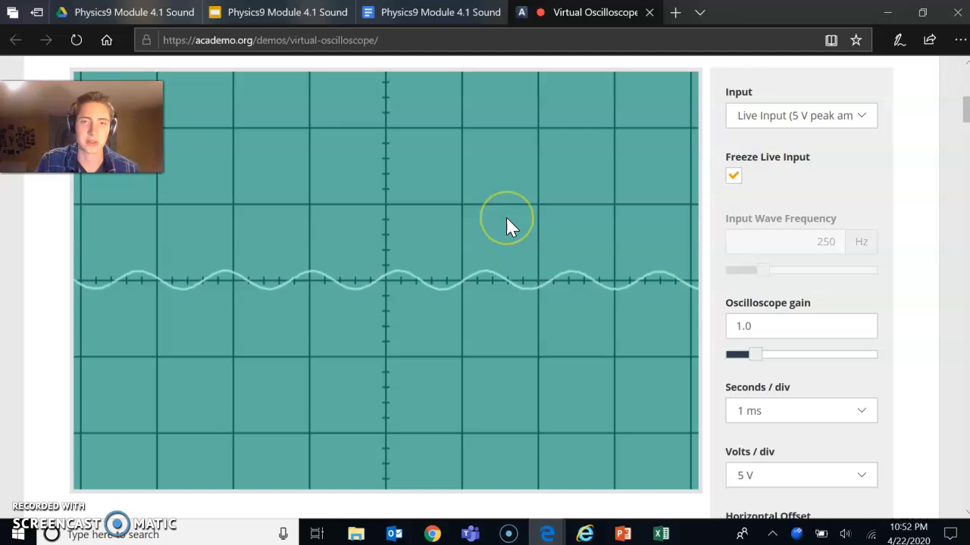
mouse_move(469, 219)
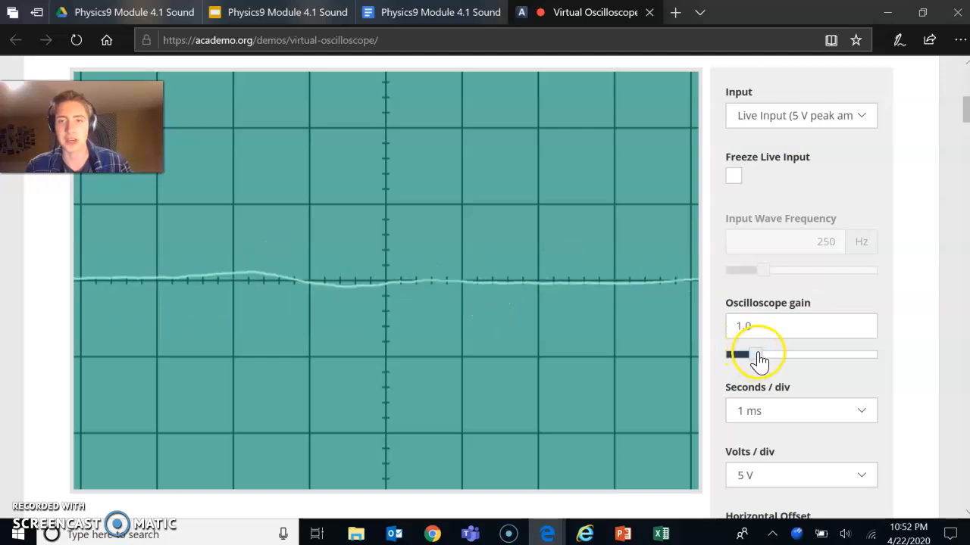
- Raise the oscilloscope gain slider to 2.6 and freeze a new whistle waveform
drag(739, 354, 795, 355)
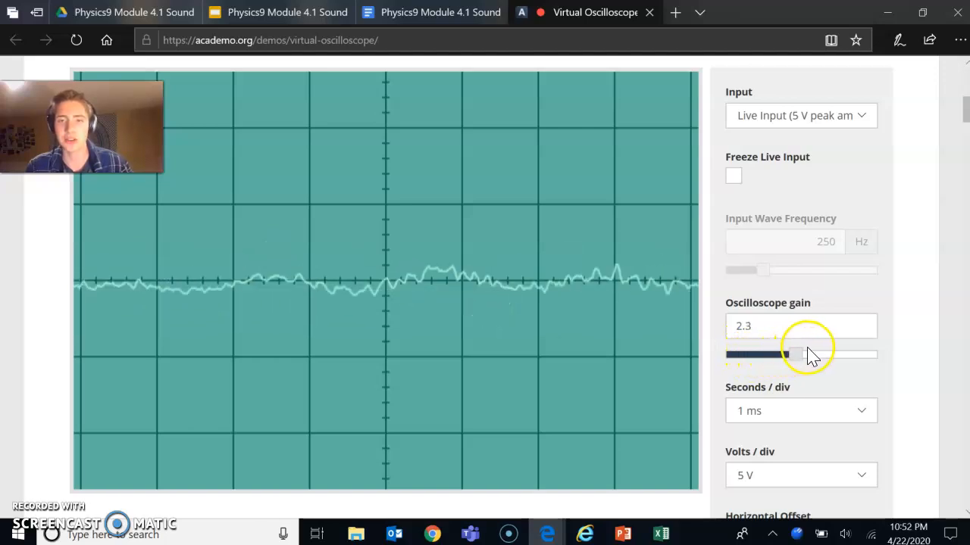
drag(794, 354, 803, 354)
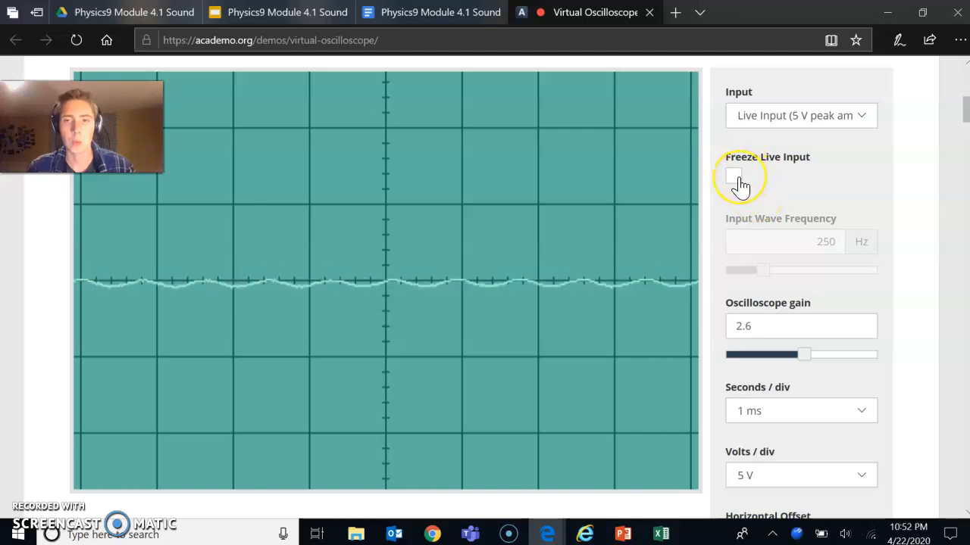
click(734, 176)
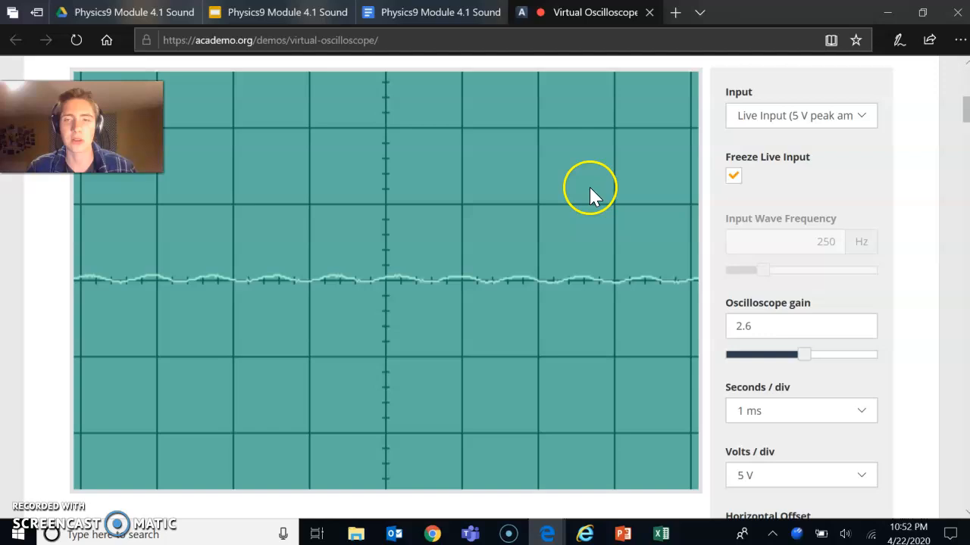
mouse_move(821, 331)
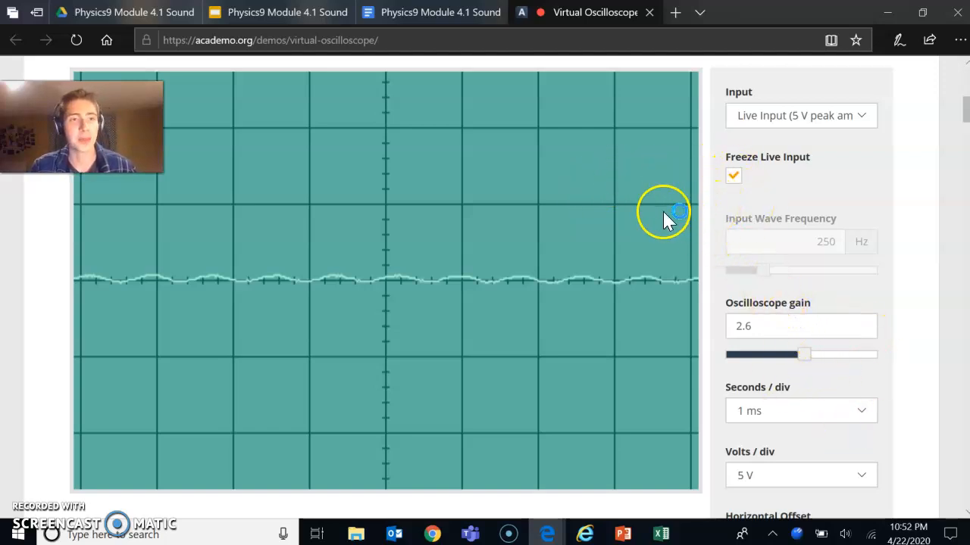
mouse_move(605, 231)
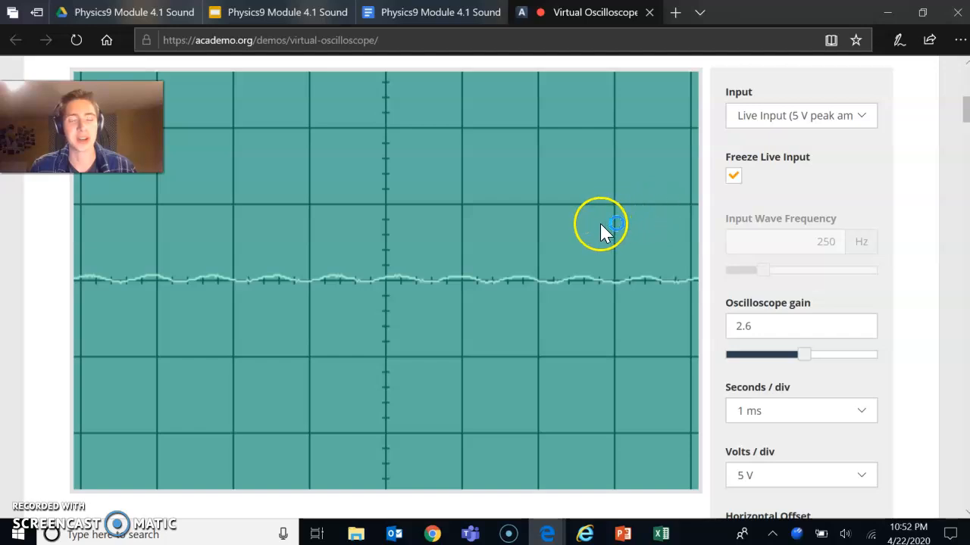
mouse_move(242, 322)
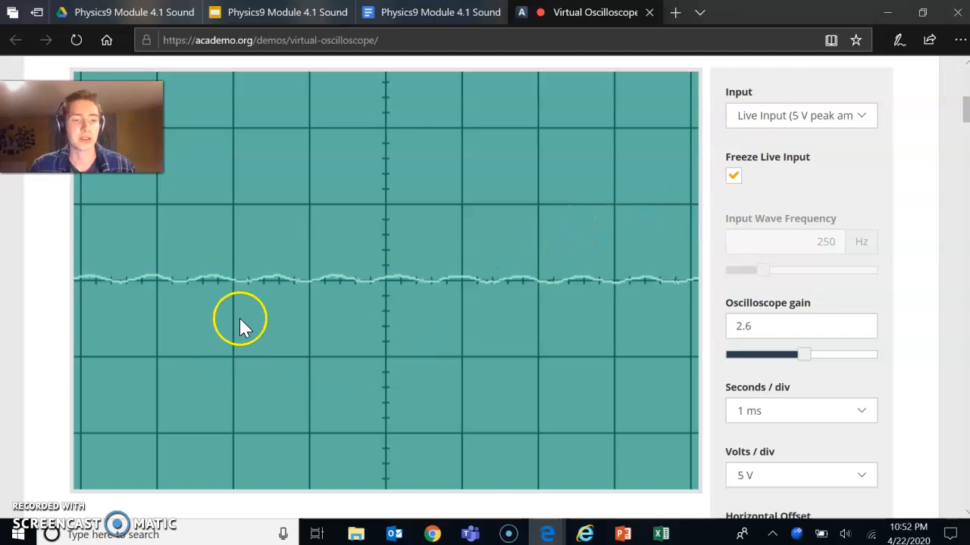
mouse_move(231, 254)
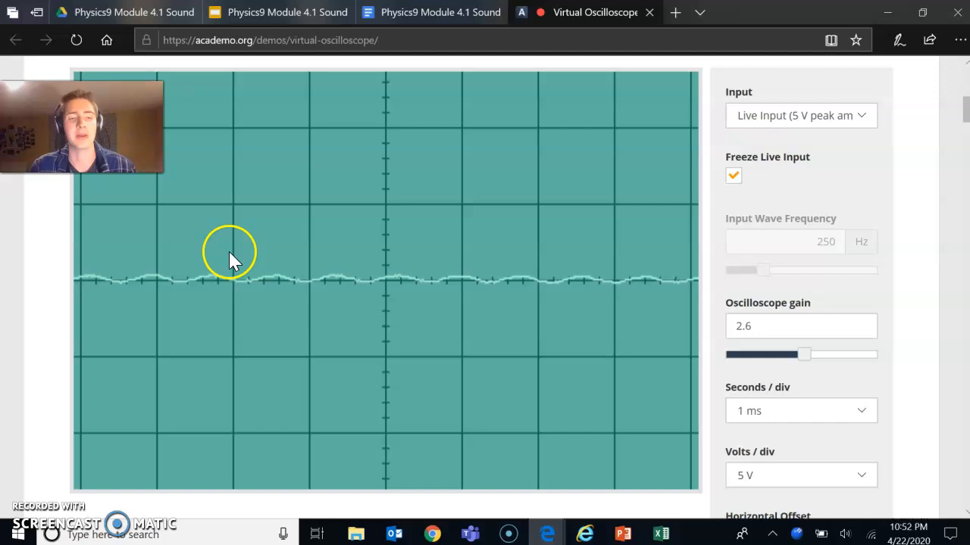